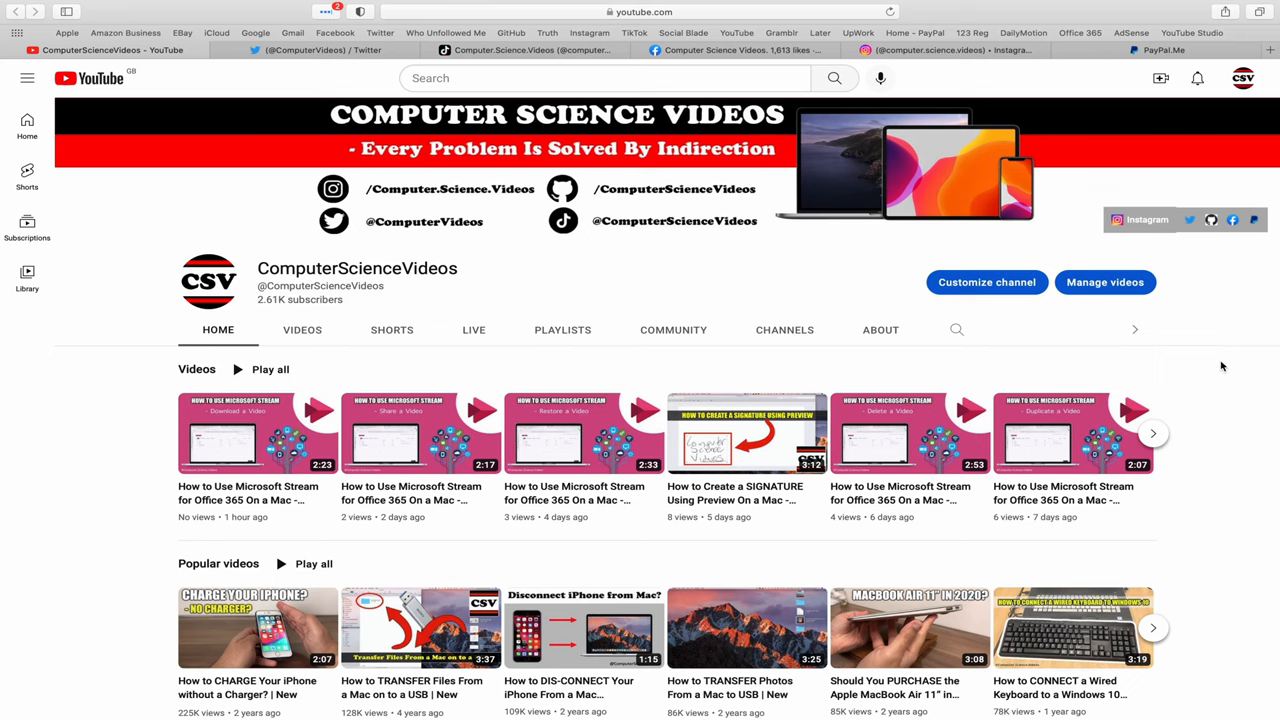
mouse_move(1212, 348)
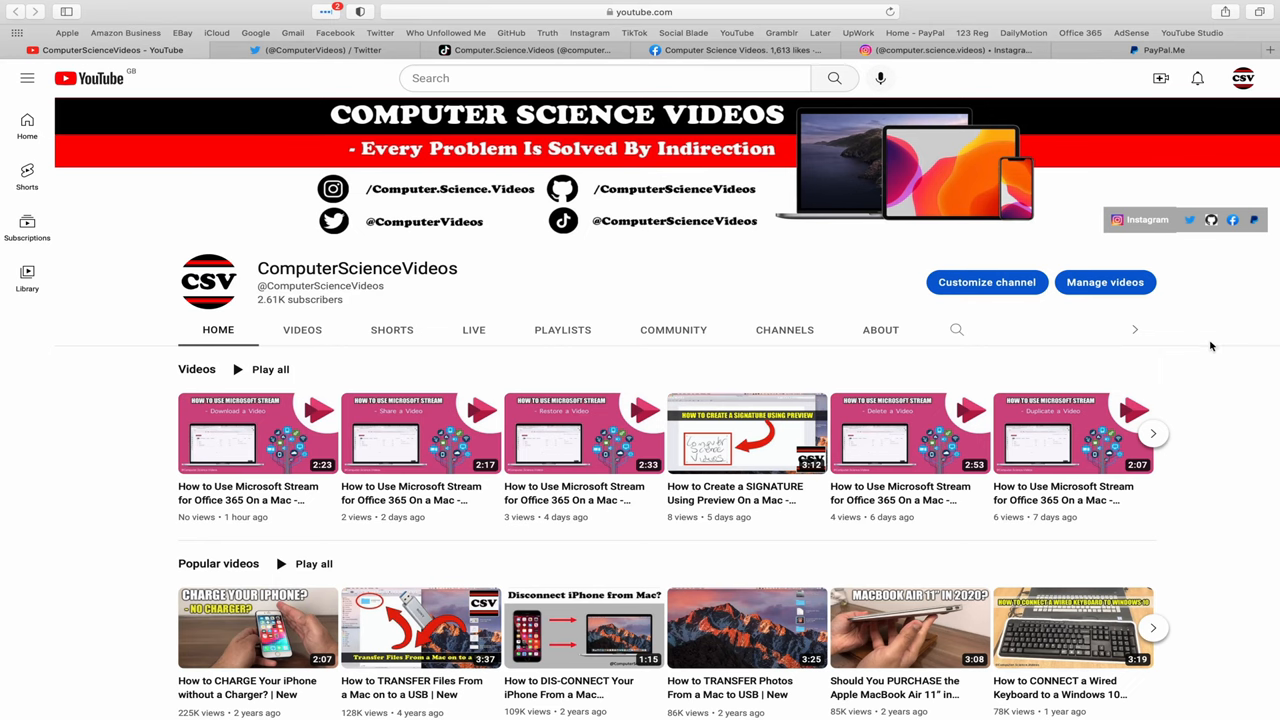
- Switch Safari to the Instagram profile, then put the browser away to reveal the desktop
click(320, 50)
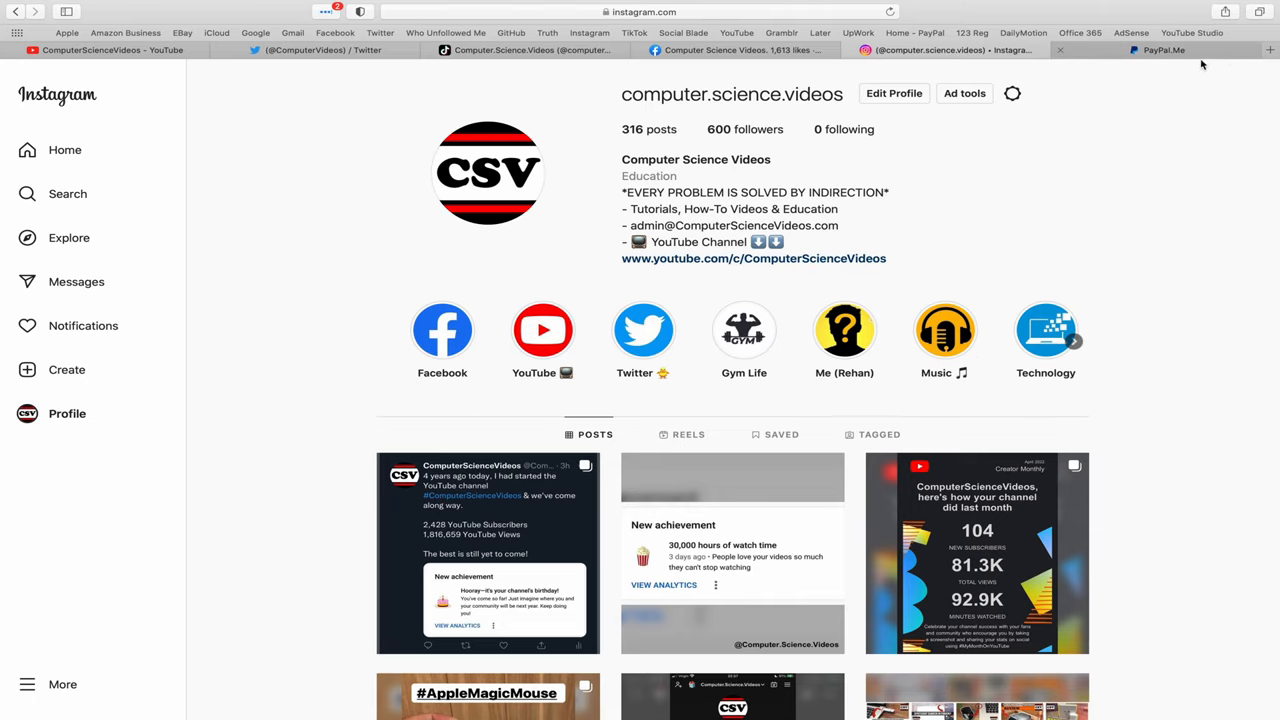
click(1156, 50)
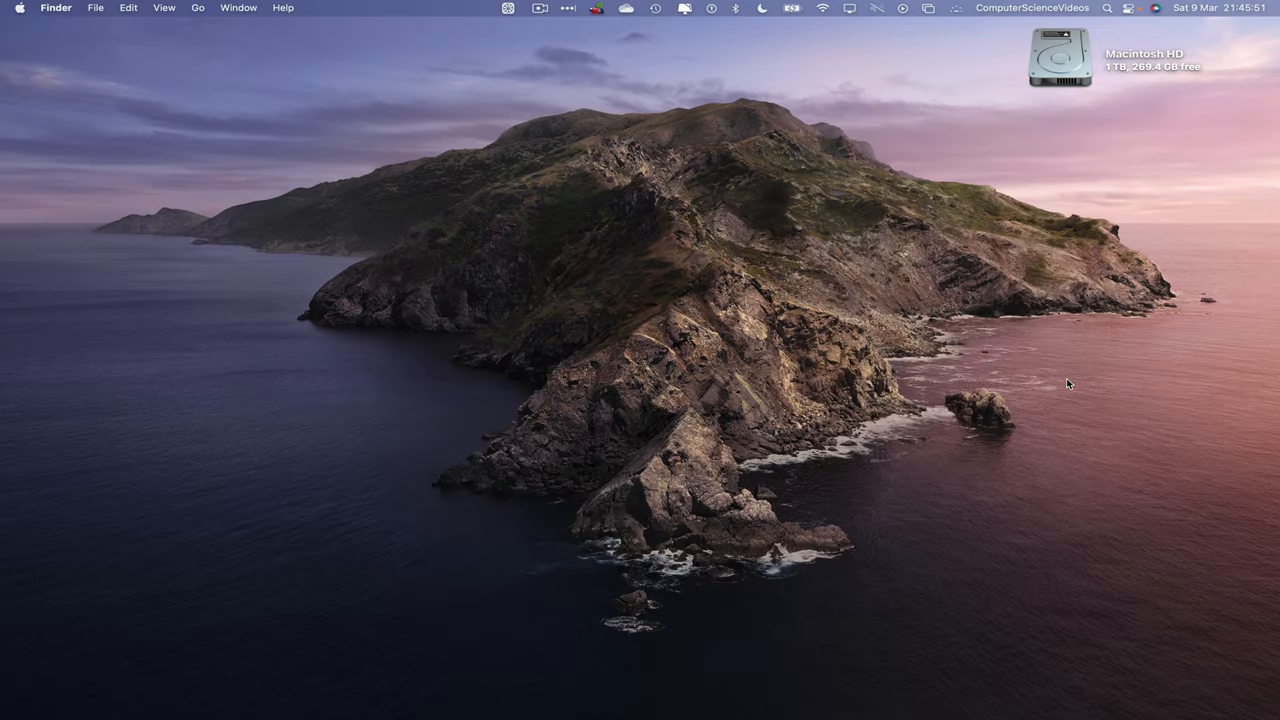
mouse_move(160, 690)
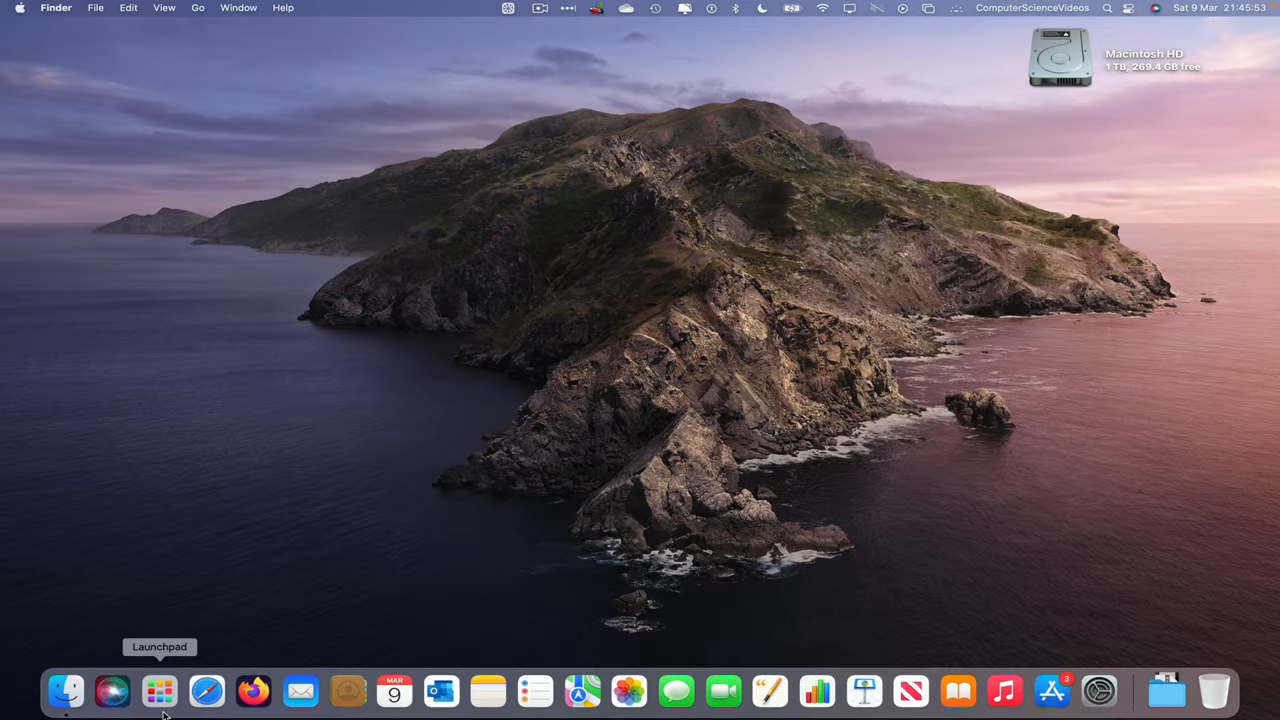
- Launch Photos from the Launchpad app grid
click(160, 690)
text(photo)
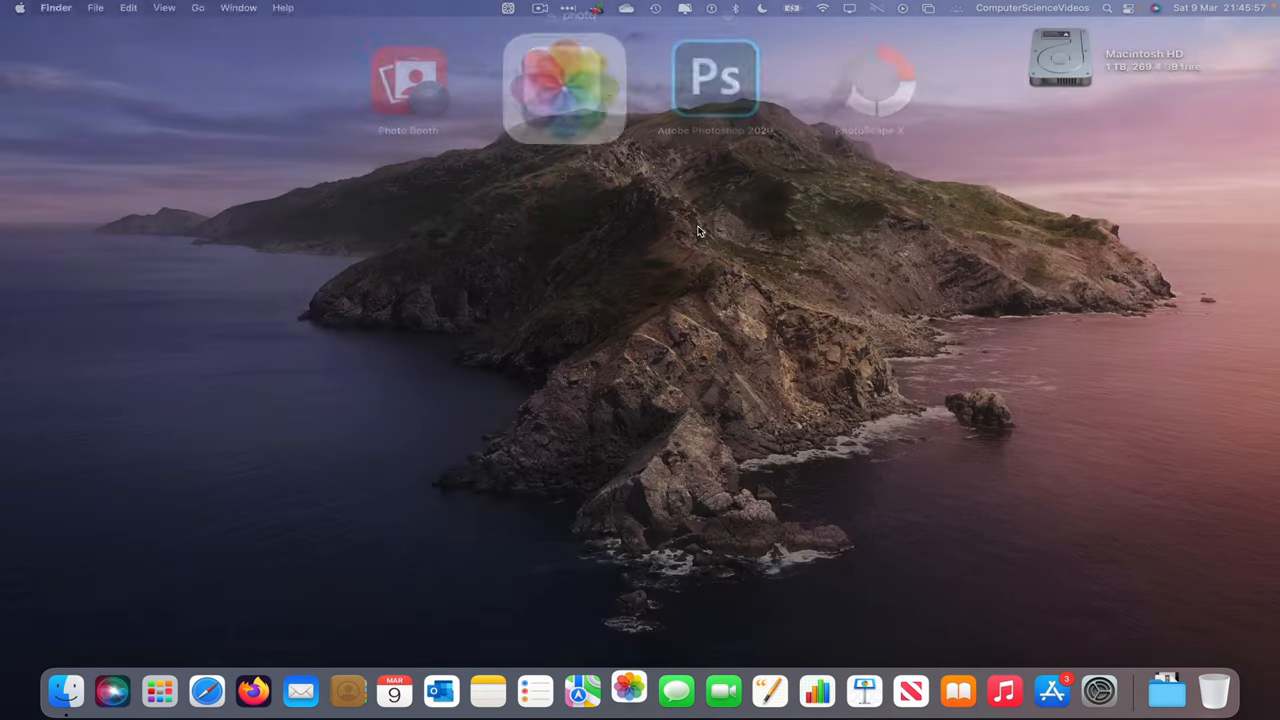
click(564, 84)
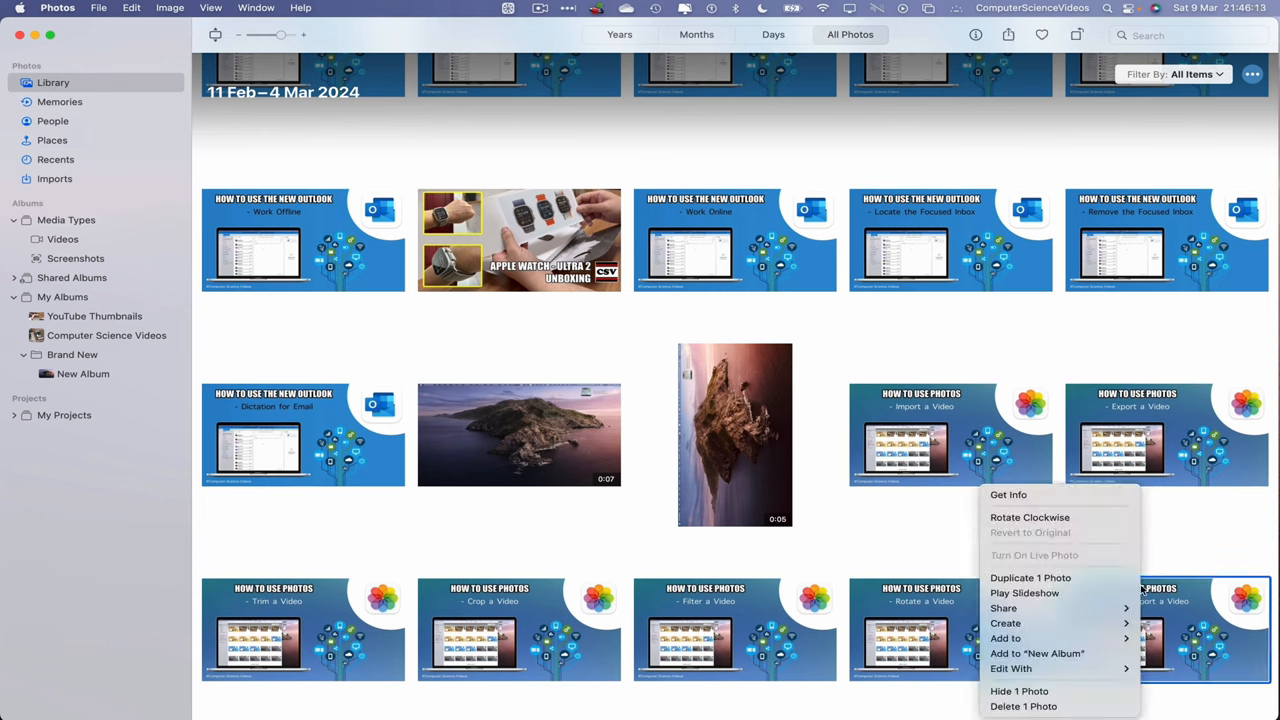
mouse_move(1036, 652)
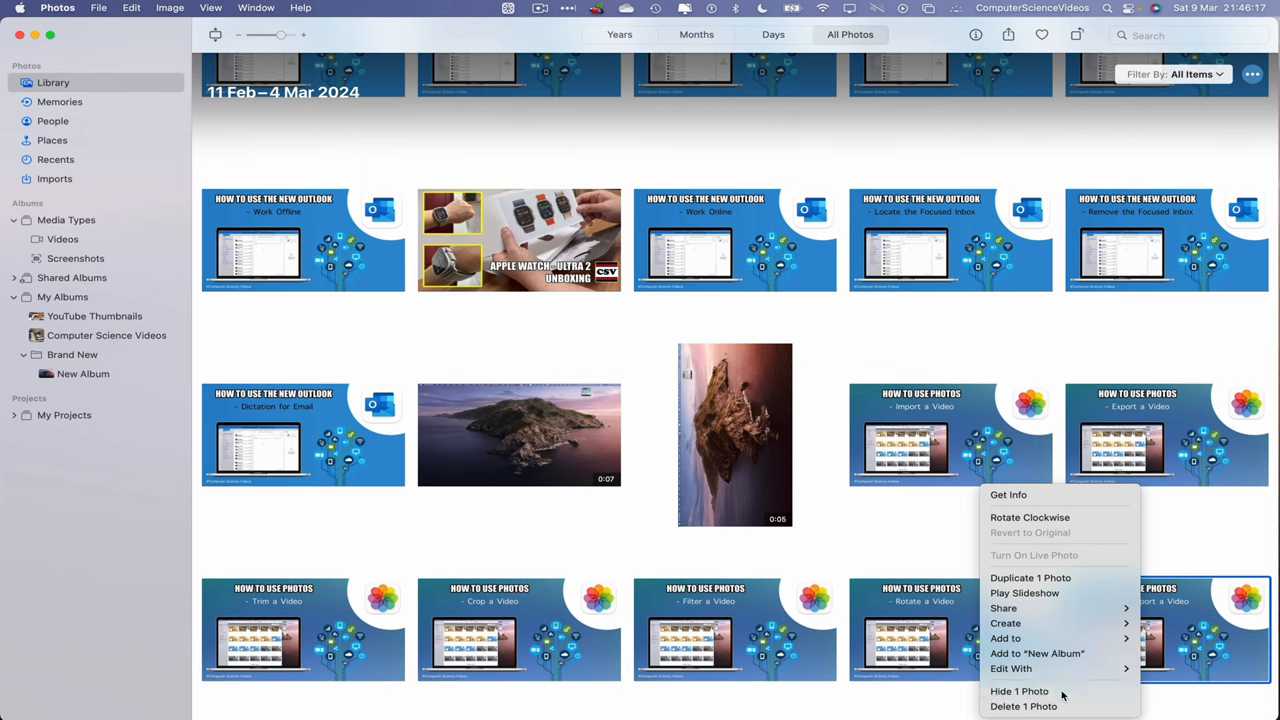
- Choose Hide 1 Photo for the Rotate & Export a Video thumbnail
click(1020, 692)
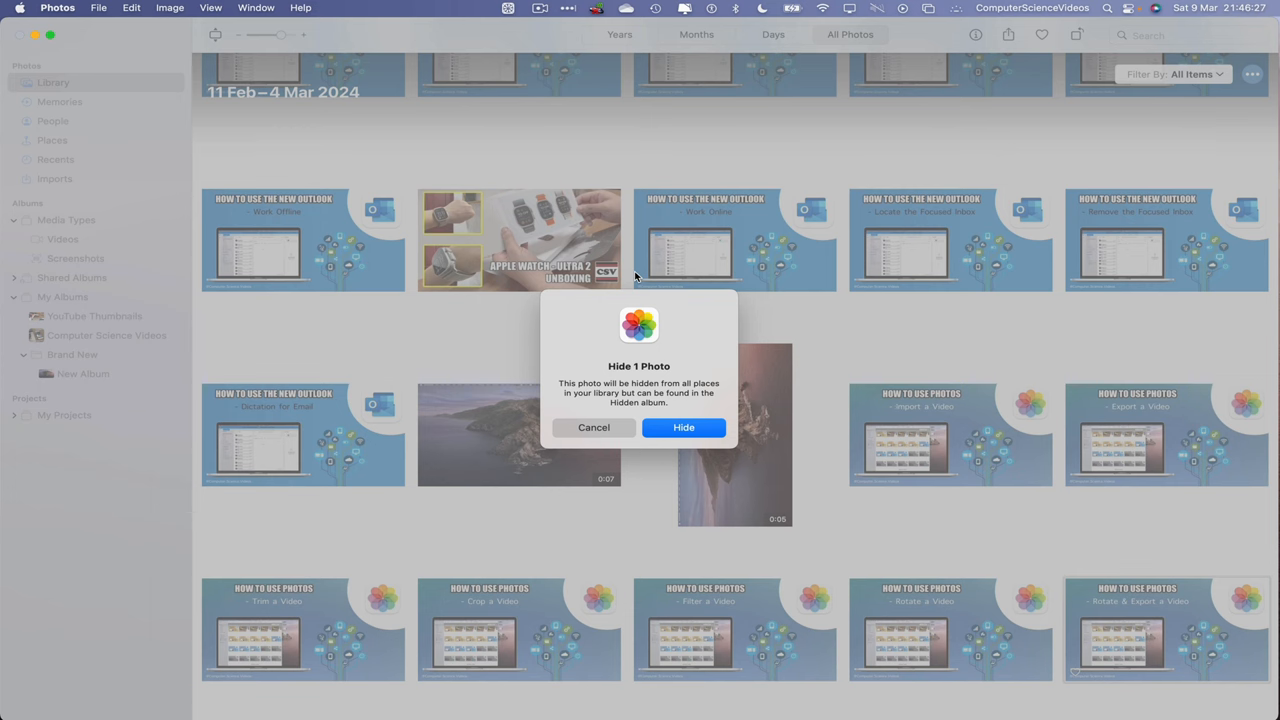
- Confirm Hide so the Rotate & Export a Video photo leaves the library grid
click(592, 428)
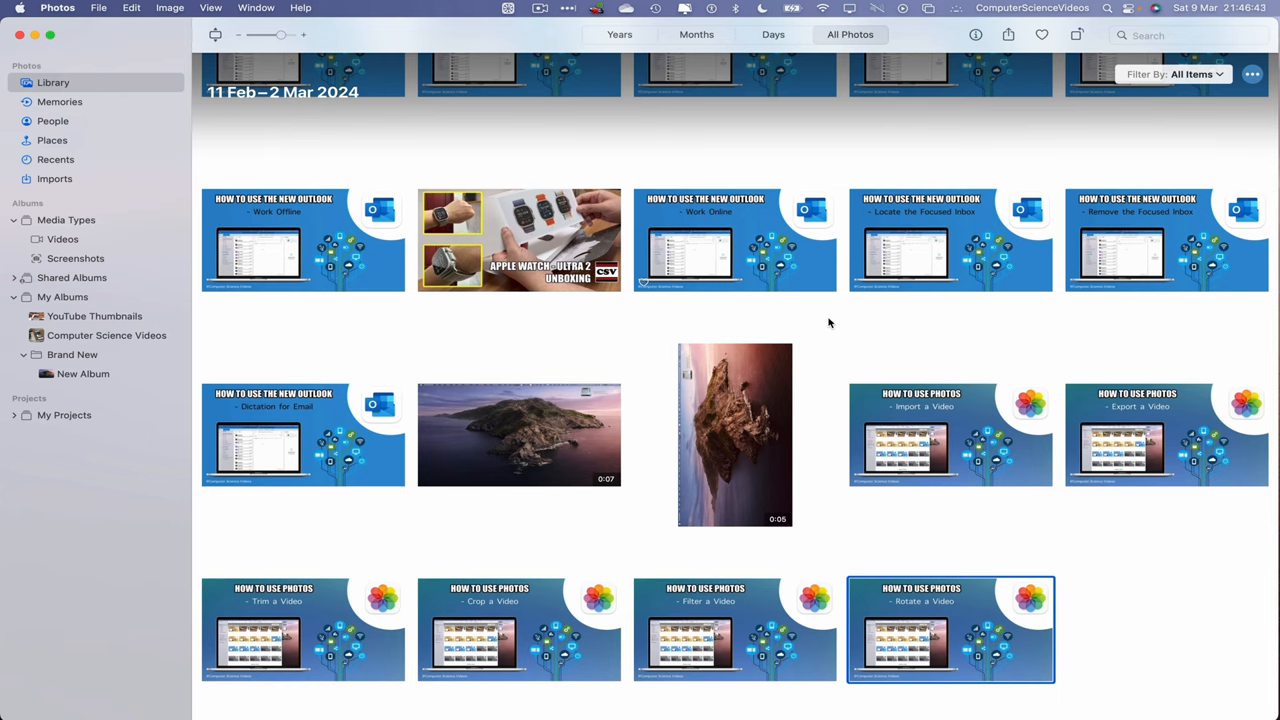
mouse_move(448, 42)
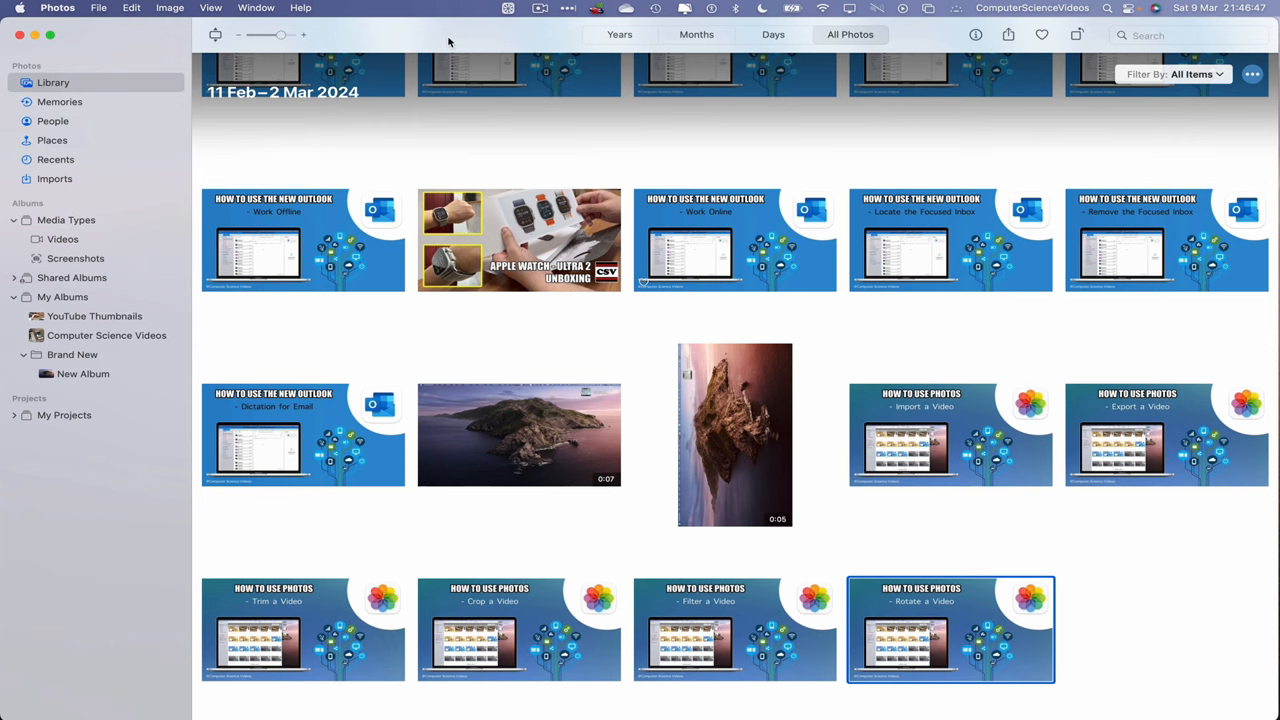
- Enable Show Hidden Photo Album in View and view the Hidden album's single photo
click(210, 8)
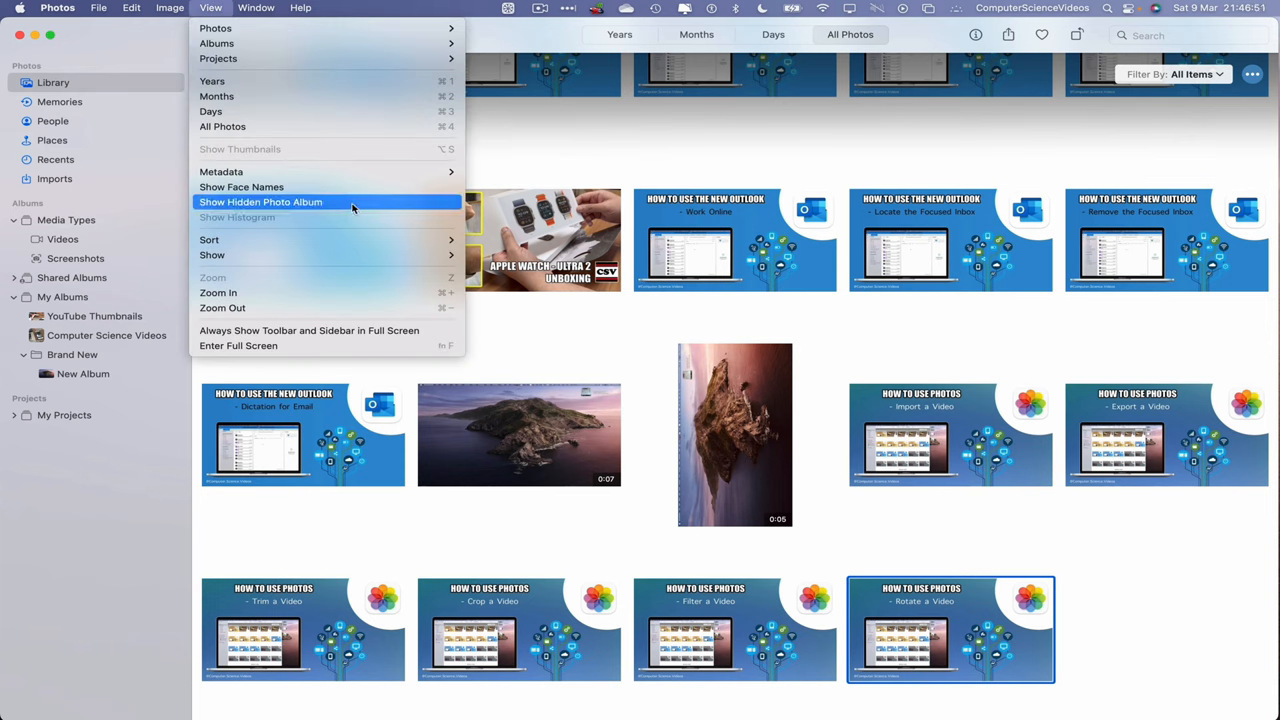
click(260, 202)
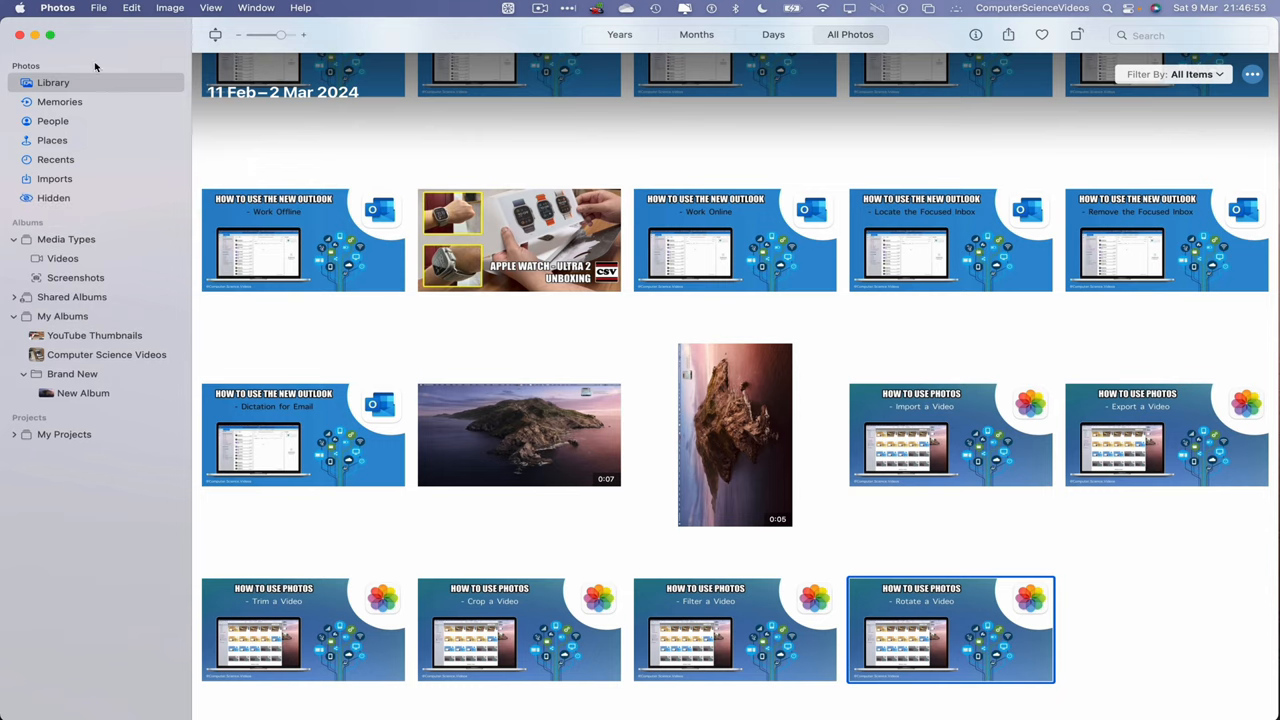
mouse_move(60, 200)
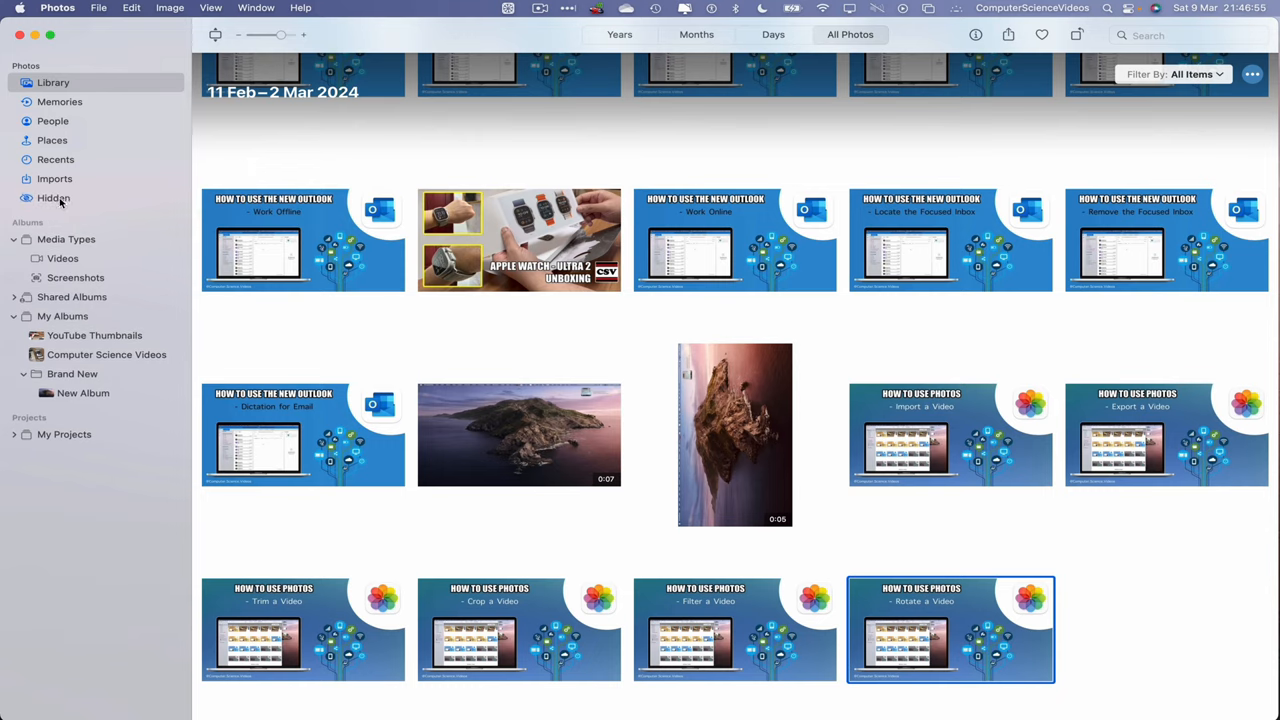
click(52, 198)
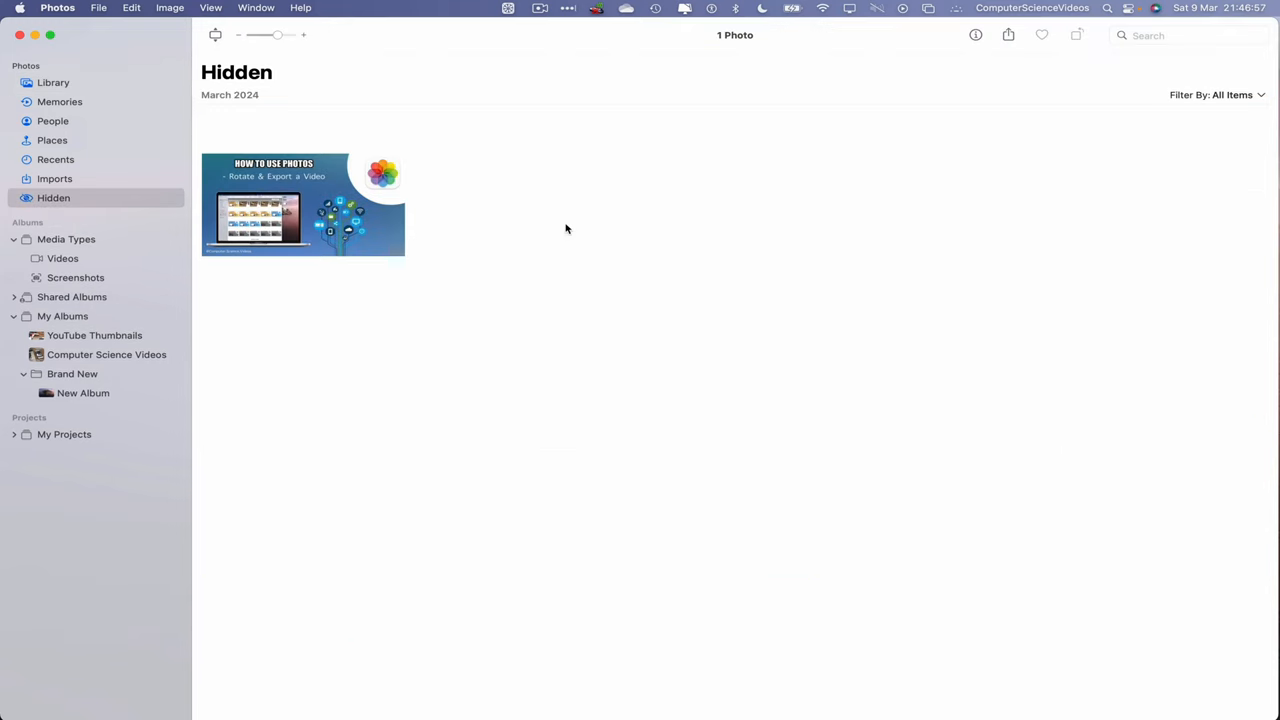
mouse_move(684, 254)
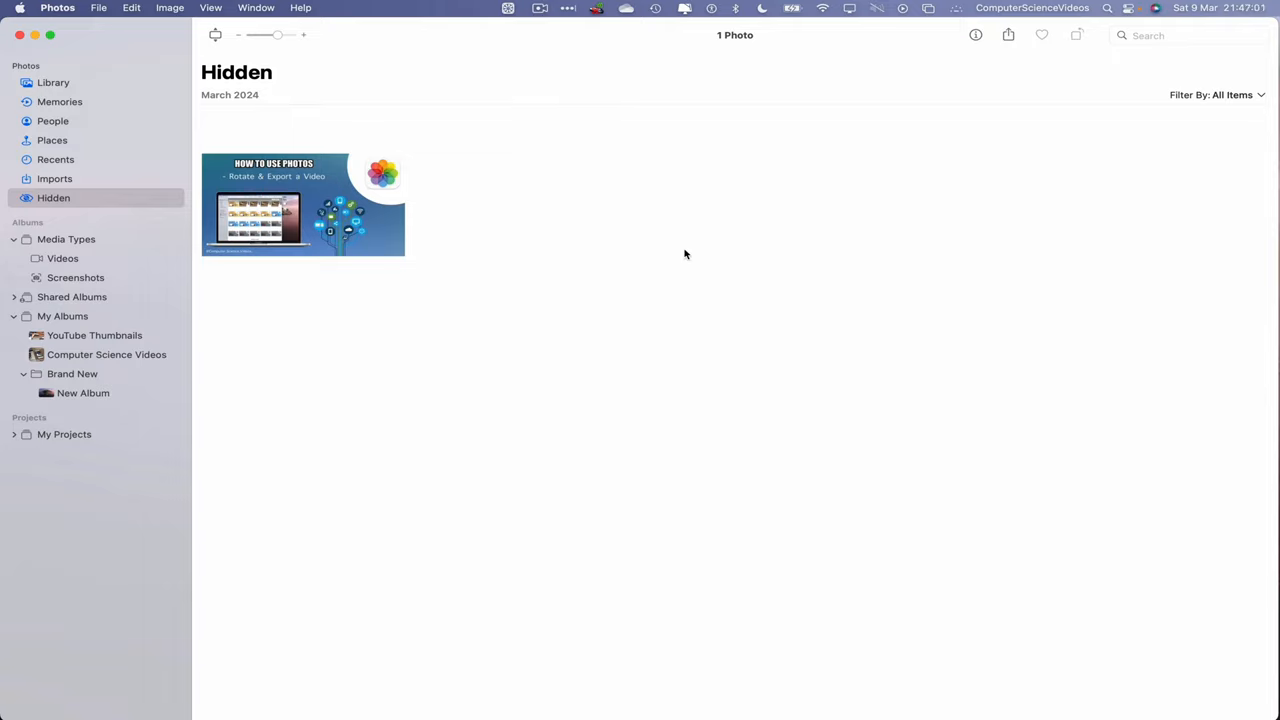
- Turn off the Hidden Photo Album in View and return to the All Photos library
click(210, 8)
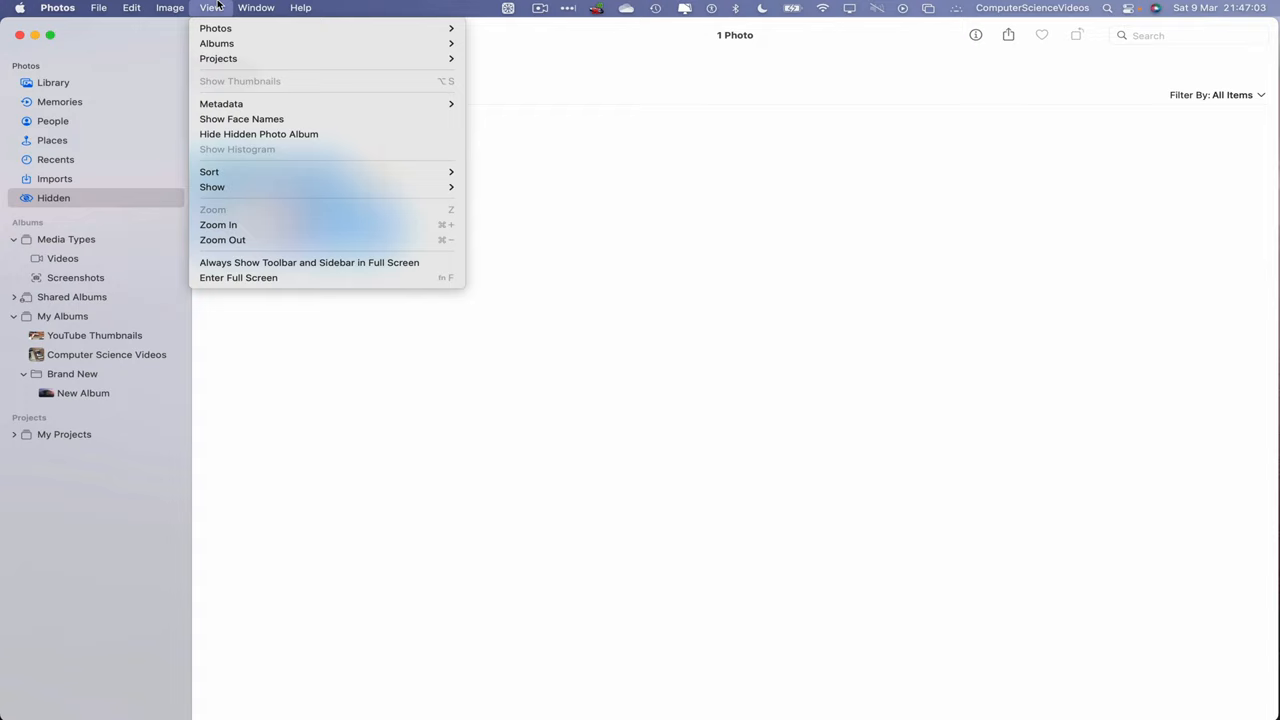
mouse_move(338, 132)
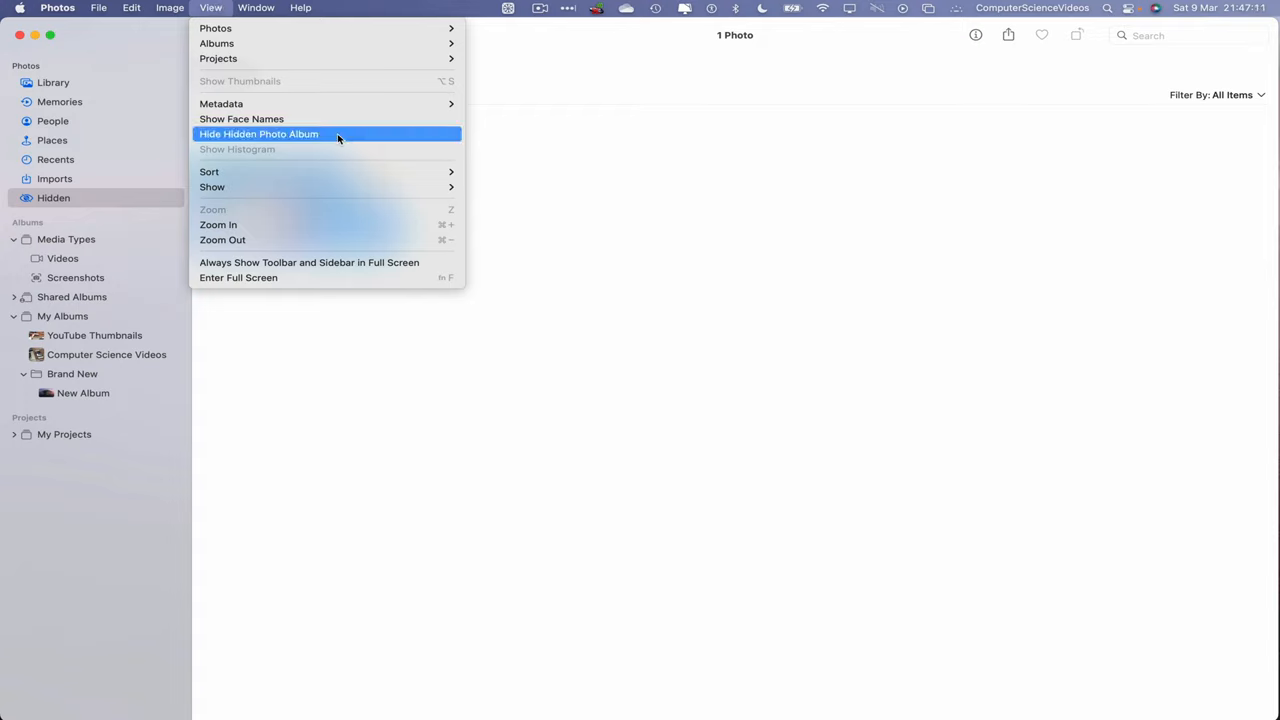
click(260, 134)
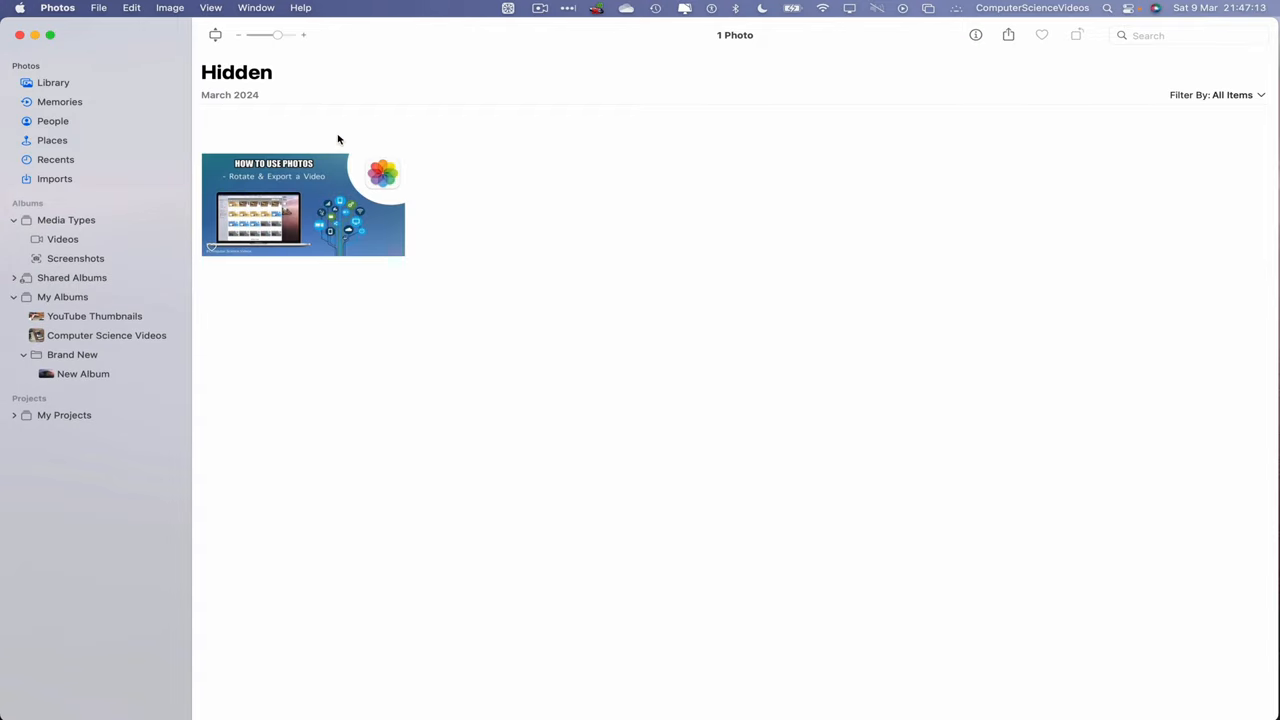
click(52, 82)
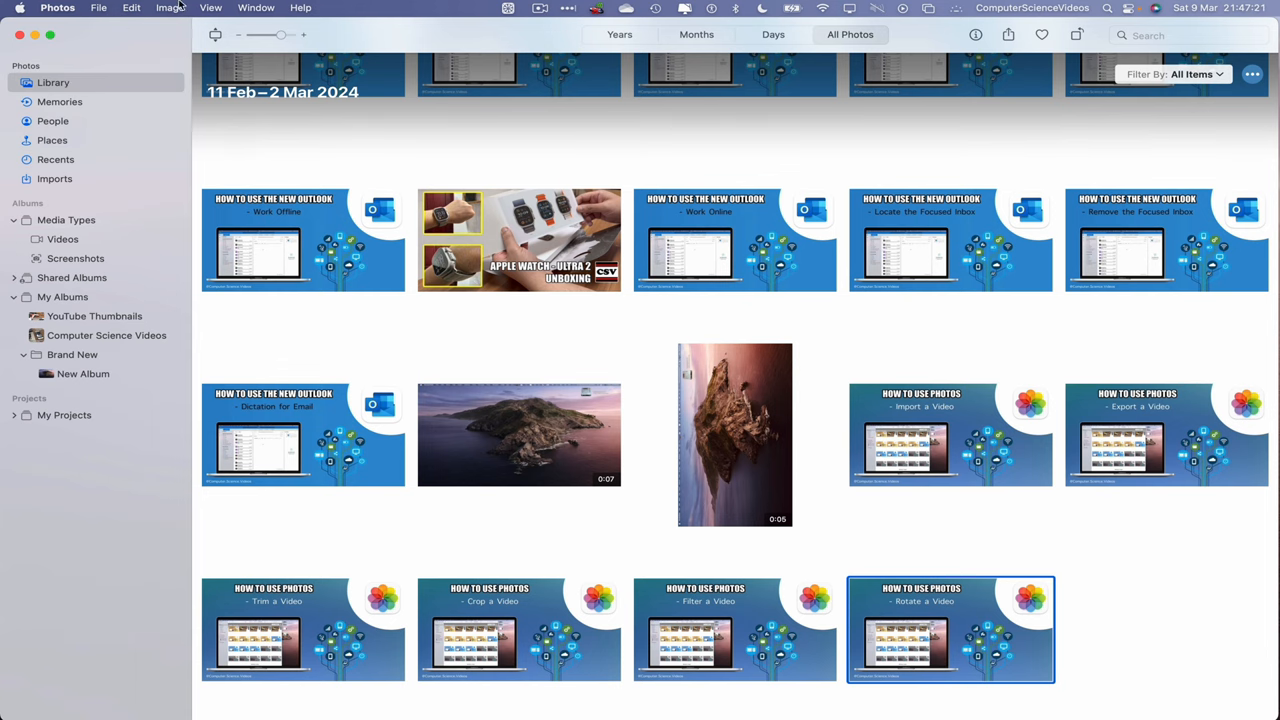
- Re-enable Show Hidden Photo Album in View, then go back to the full library
click(210, 8)
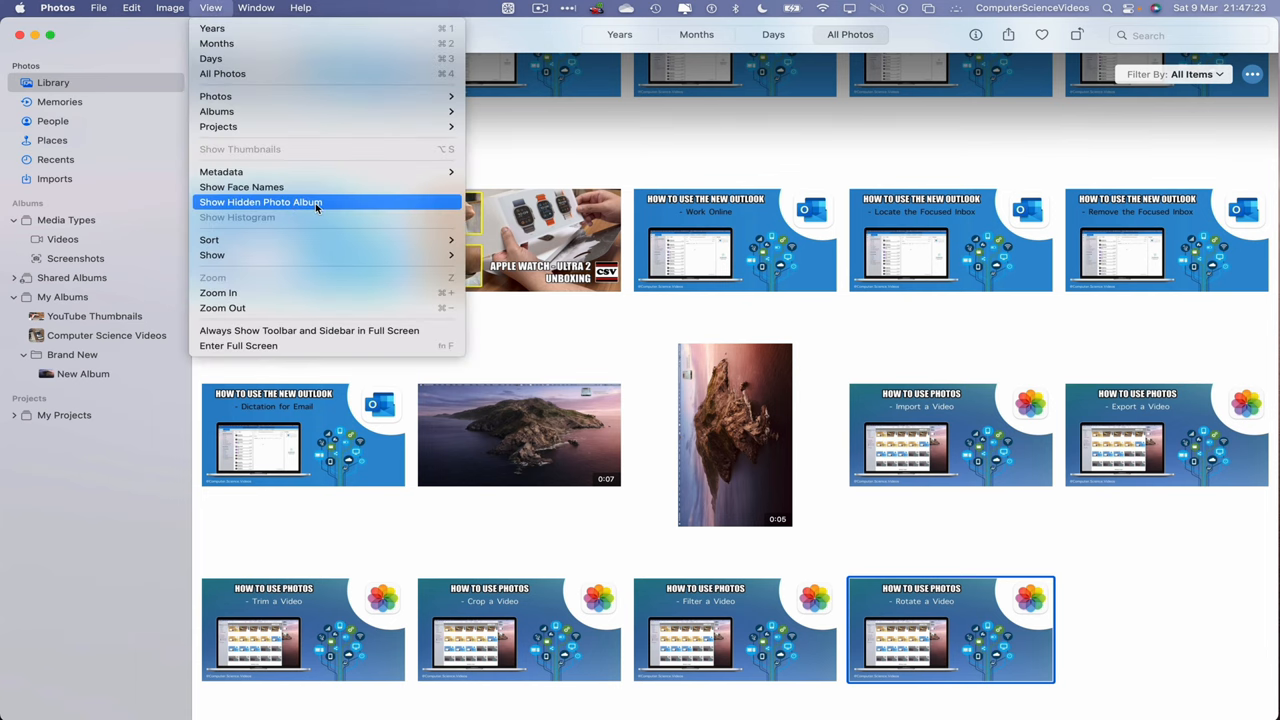
click(260, 202)
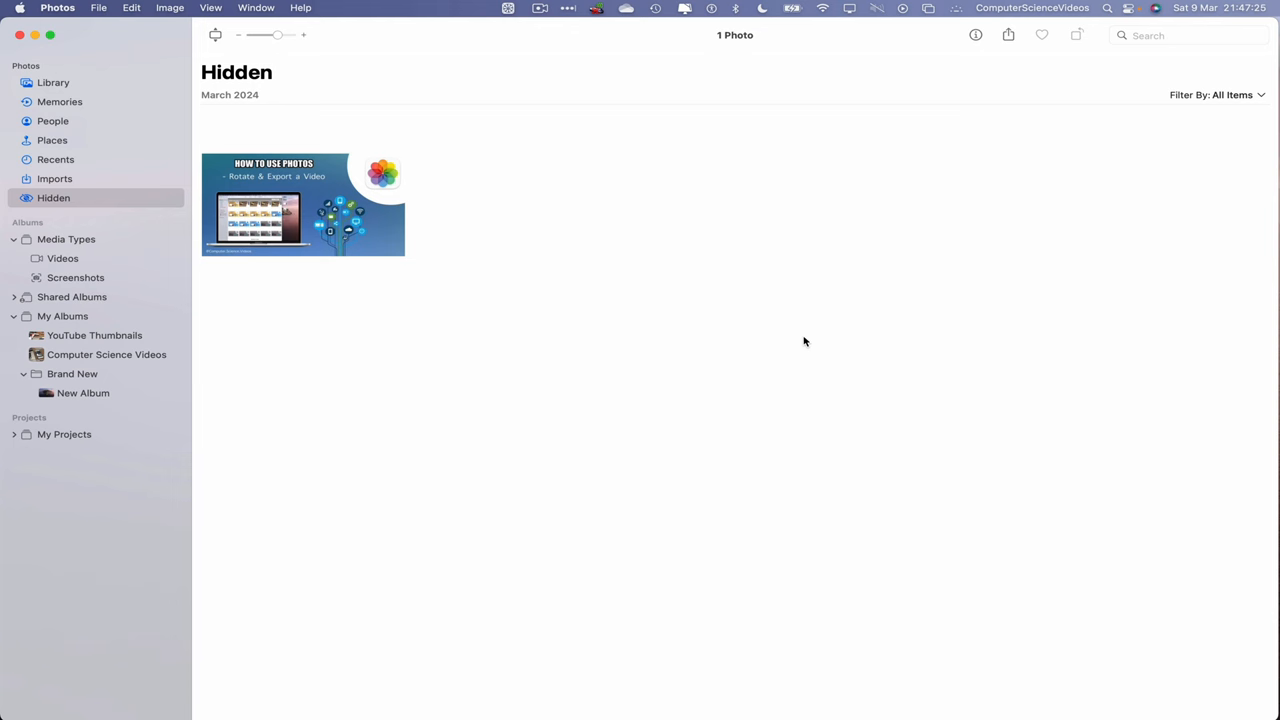
mouse_move(52, 82)
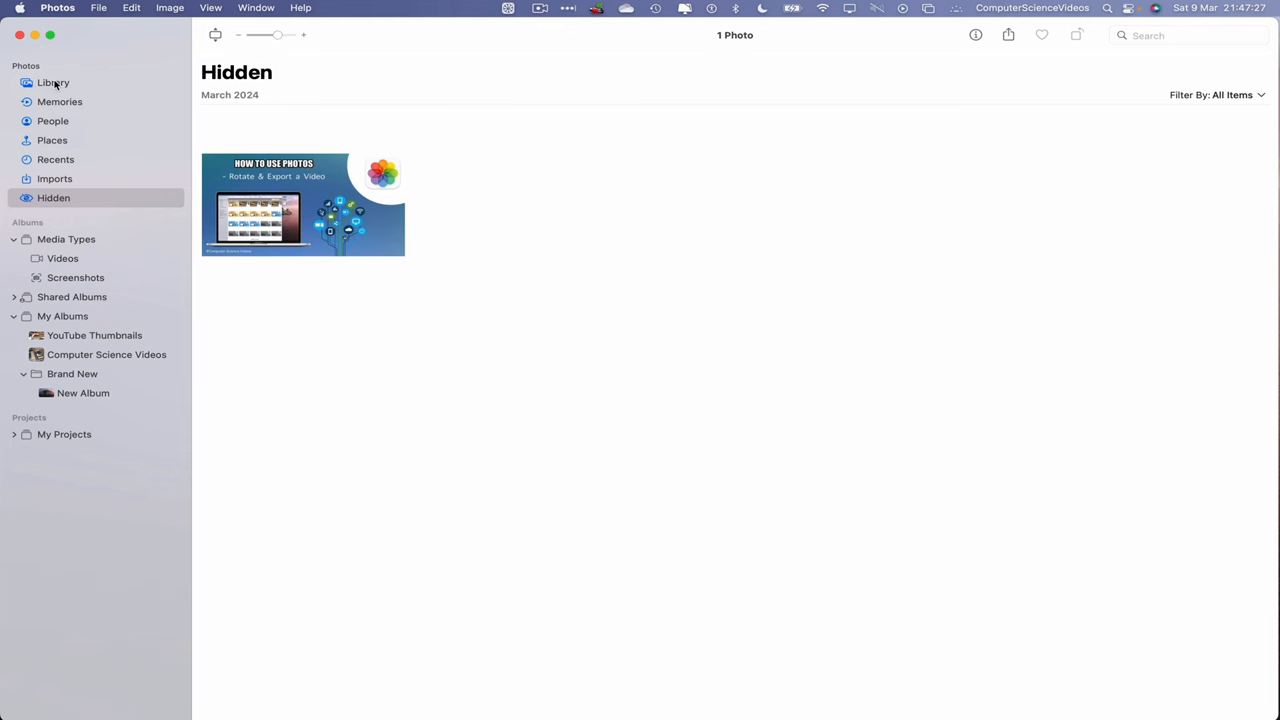
click(56, 8)
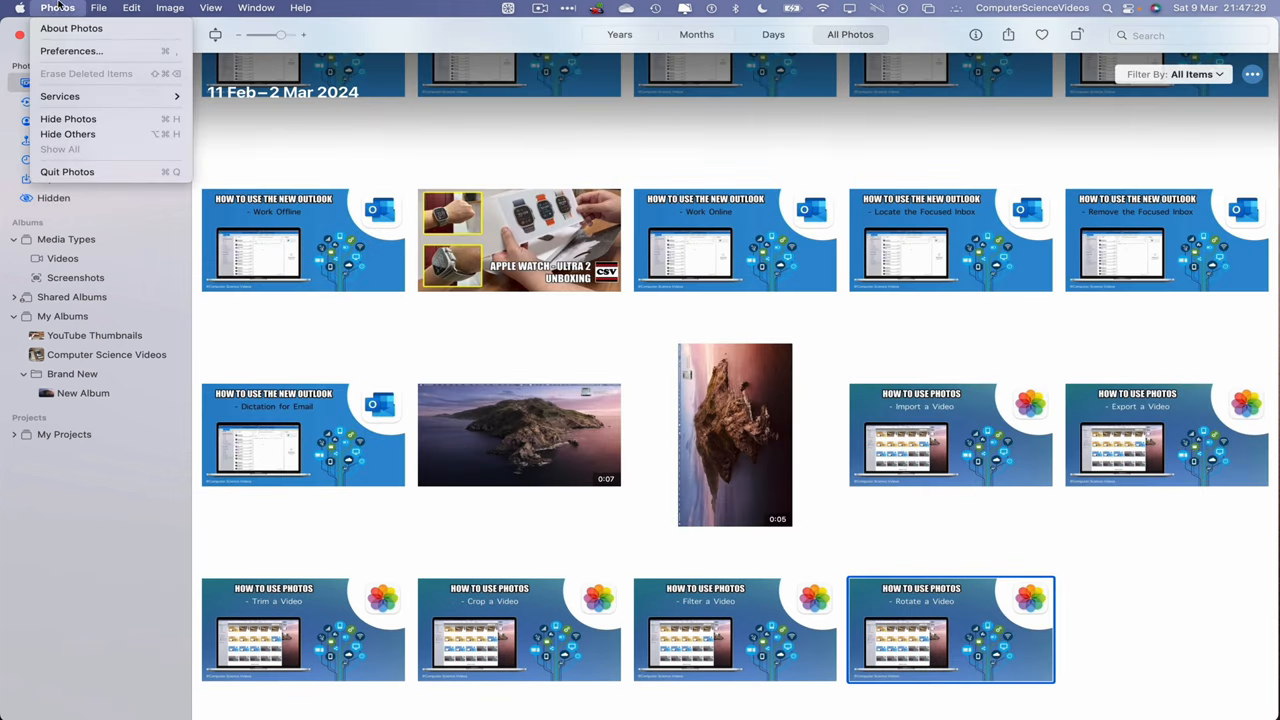